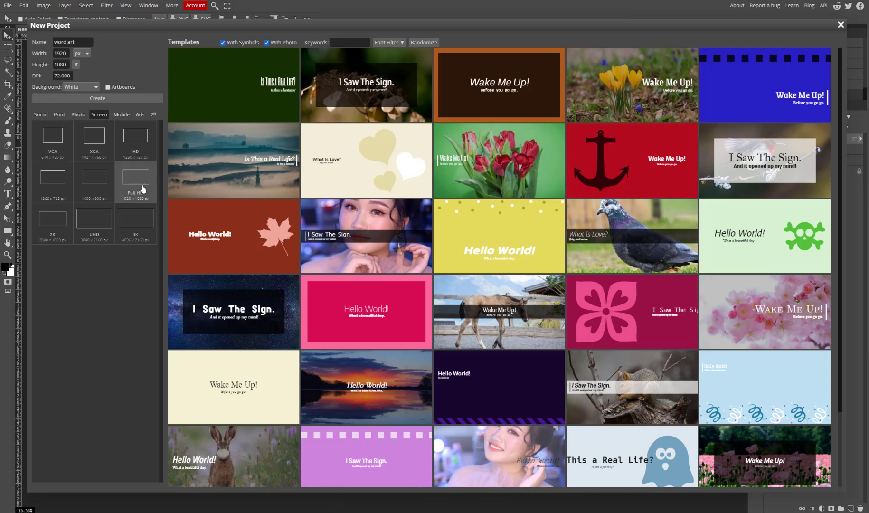
Create a new white 1920×1080 project renamed to TAKE 2.
left_click(72, 42)
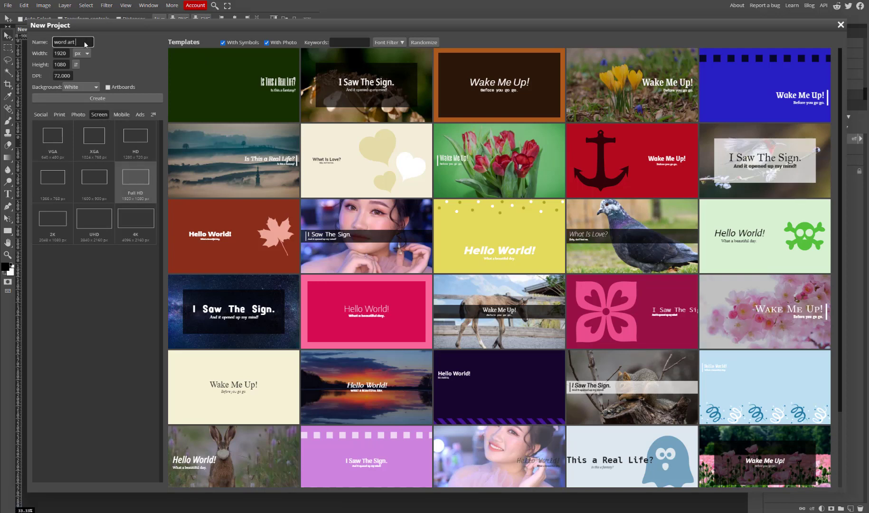
type("TAKE 2")
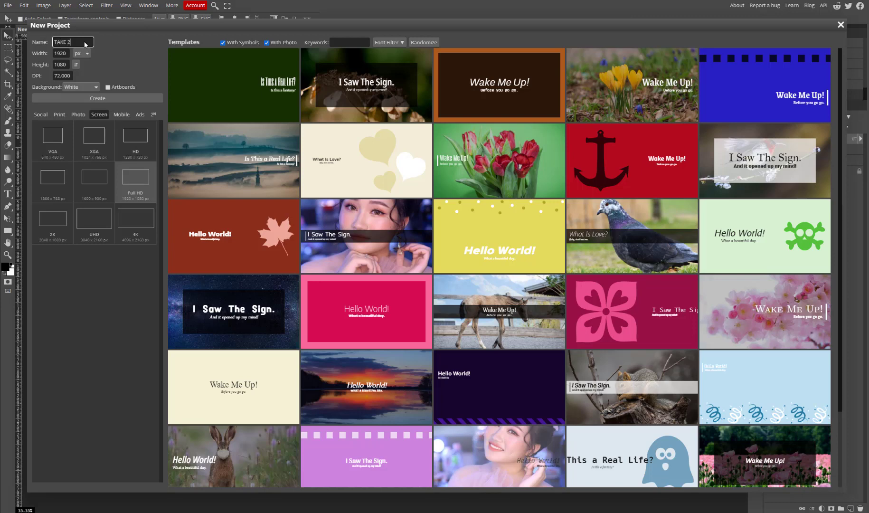
left_click(97, 98)
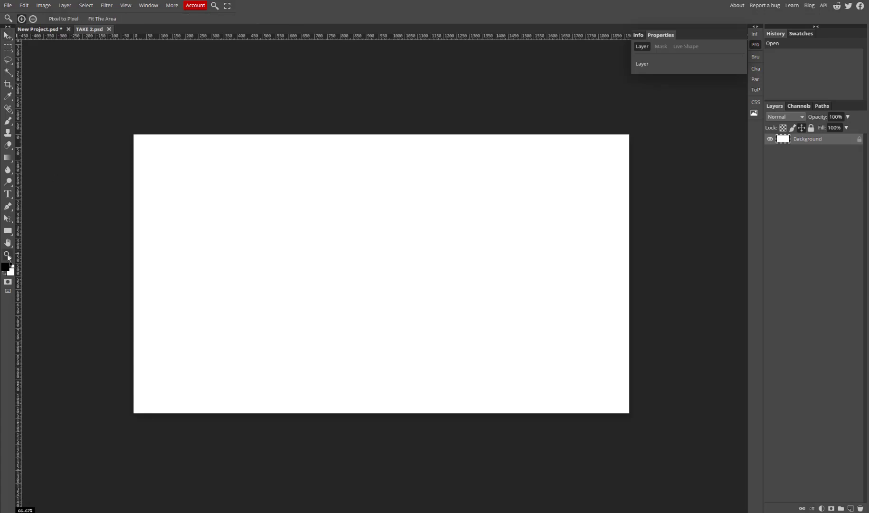
Fit the canvas to the window and add a canvas-wide text box reading ART.
left_click(102, 18)
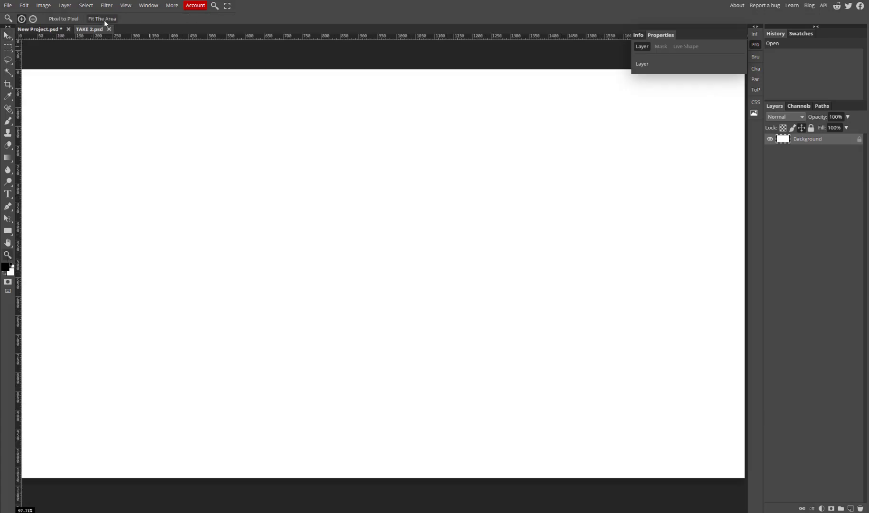
left_click(8, 194)
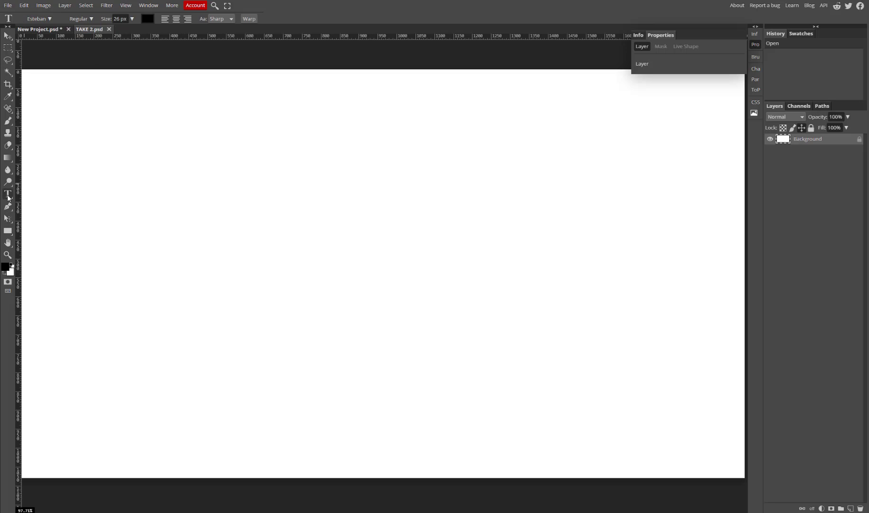
left_click_drag(31, 98, 328, 351)
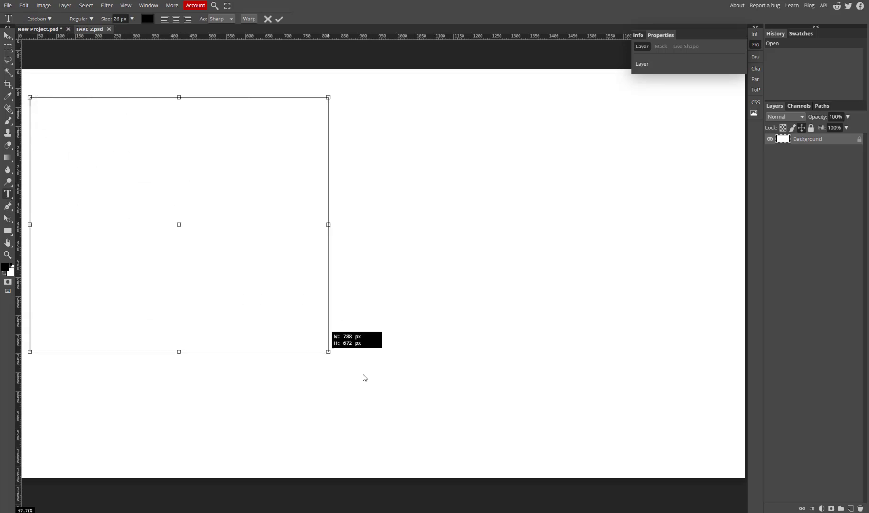
left_click_drag(328, 351, 733, 460)
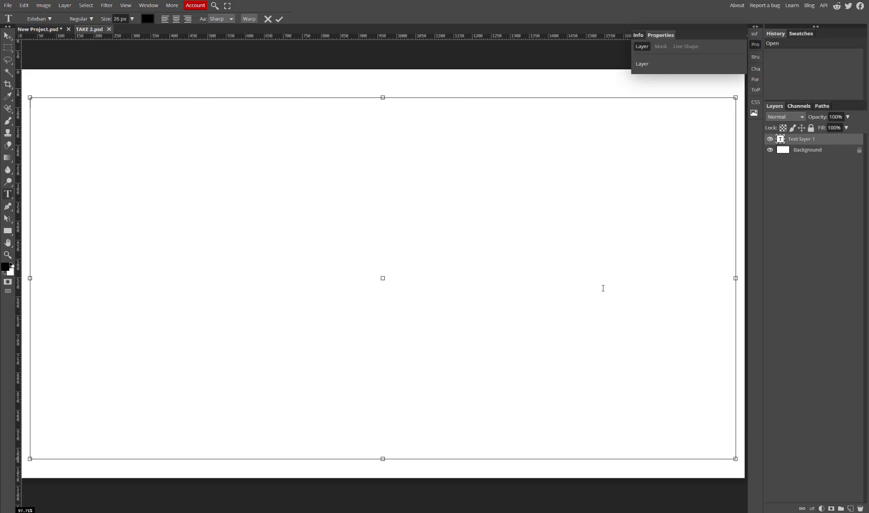
type("ART")
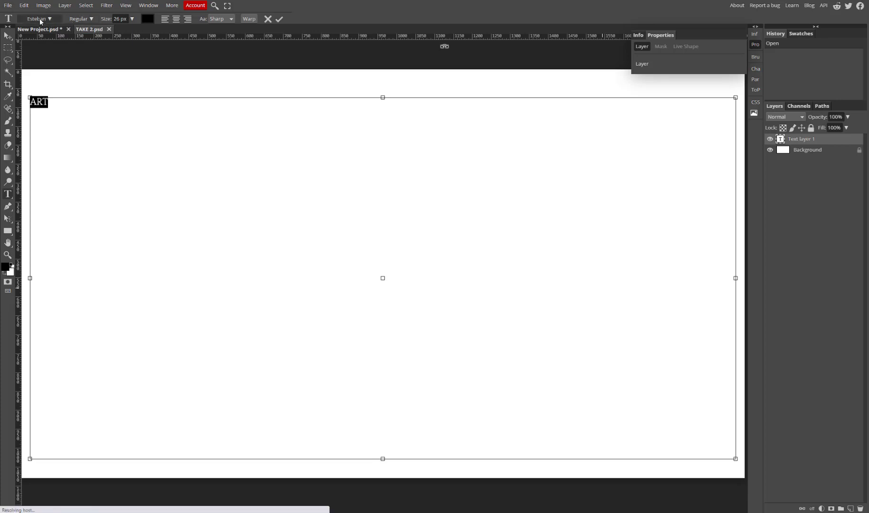
Set the ART text in the Erica One font at size 137.
left_click(51, 19)
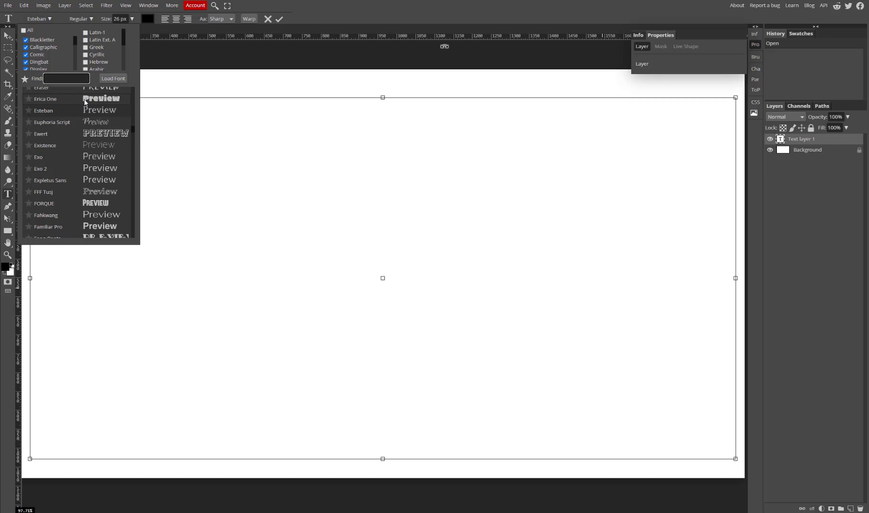
left_click(44, 98)
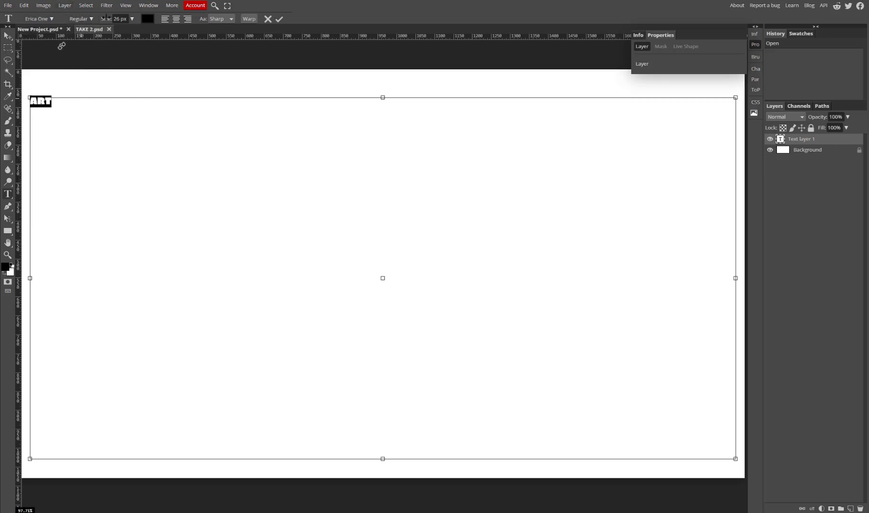
type("137")
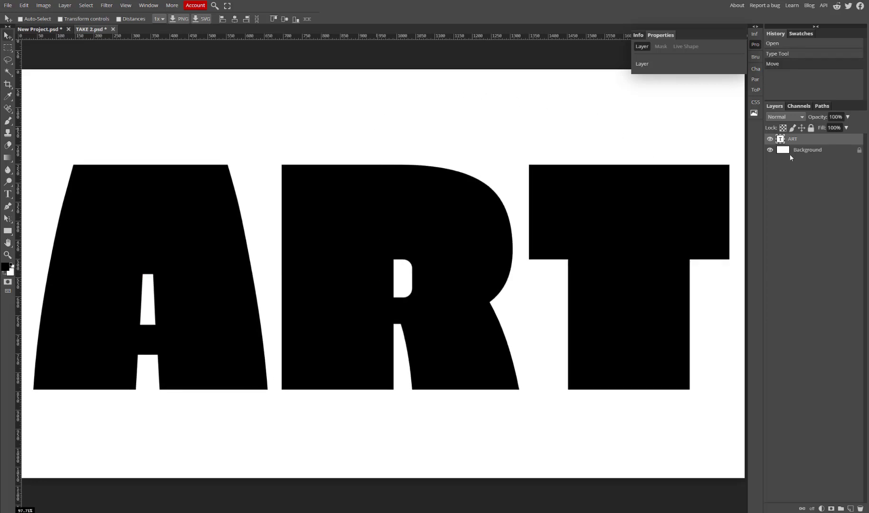
Convert the ART layer to a shape and set the new text box over A in Esteban, keeping its colour.
right_click(792, 139)
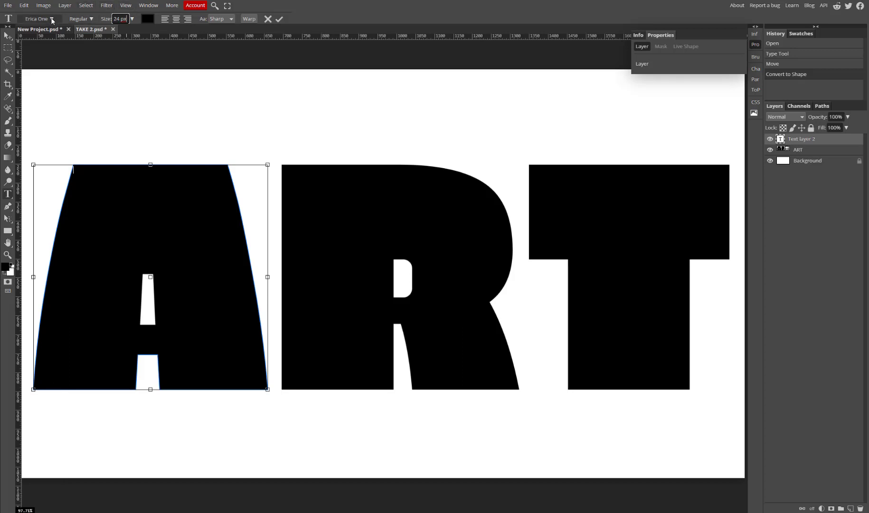
left_click(53, 18)
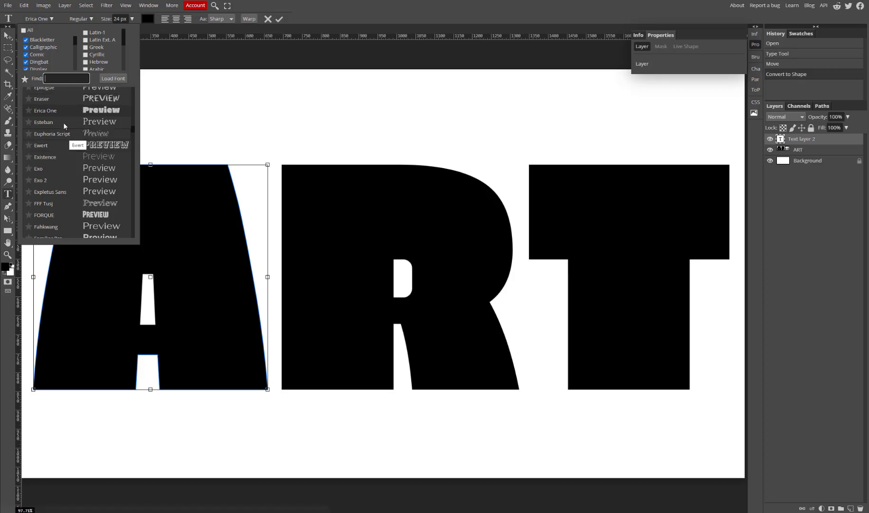
left_click(44, 122)
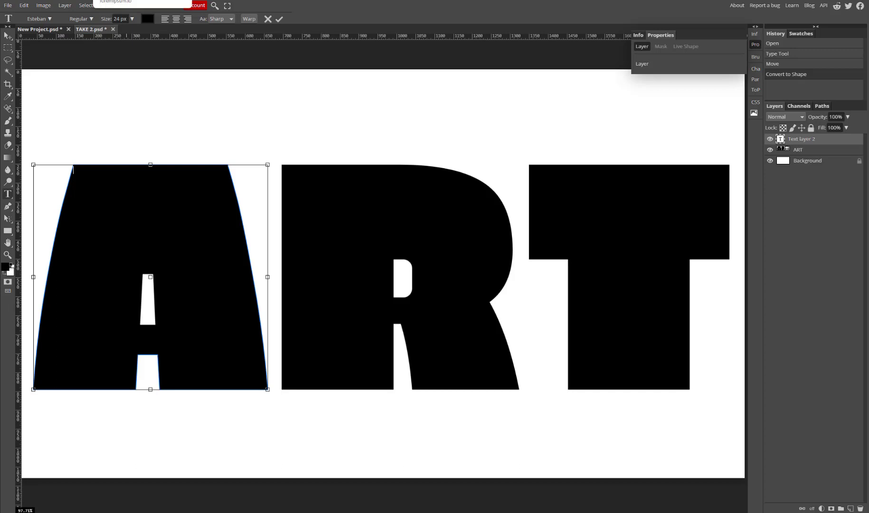
left_click(146, 18)
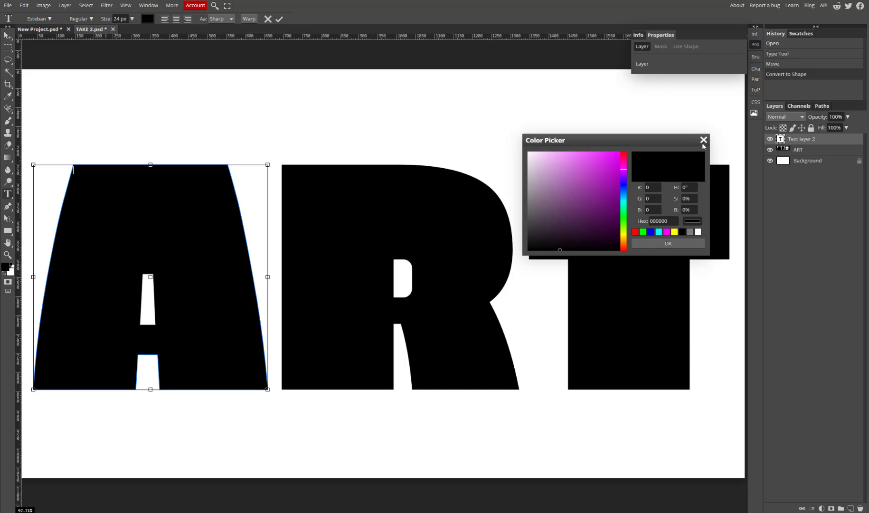
left_click(704, 140)
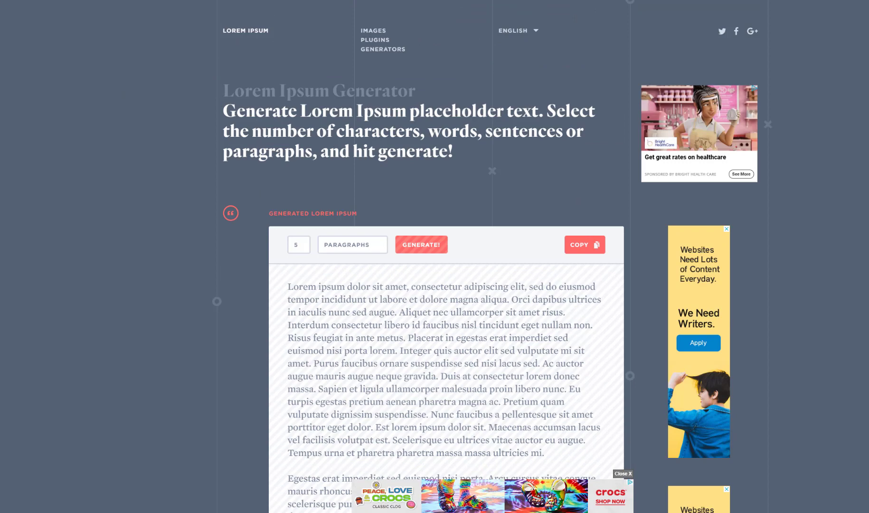
Copy the five generated lorem ipsum paragraphs from loremipsum.io.
left_click(383, 50)
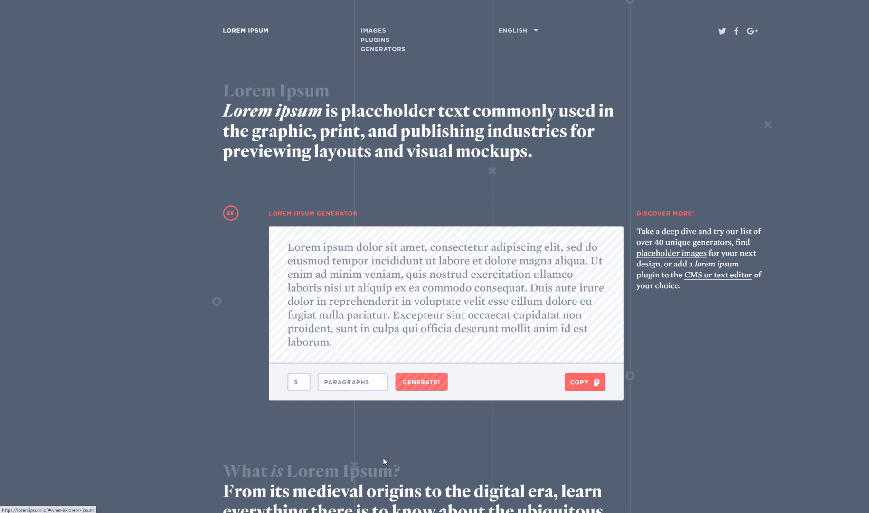
scroll("down", 3)
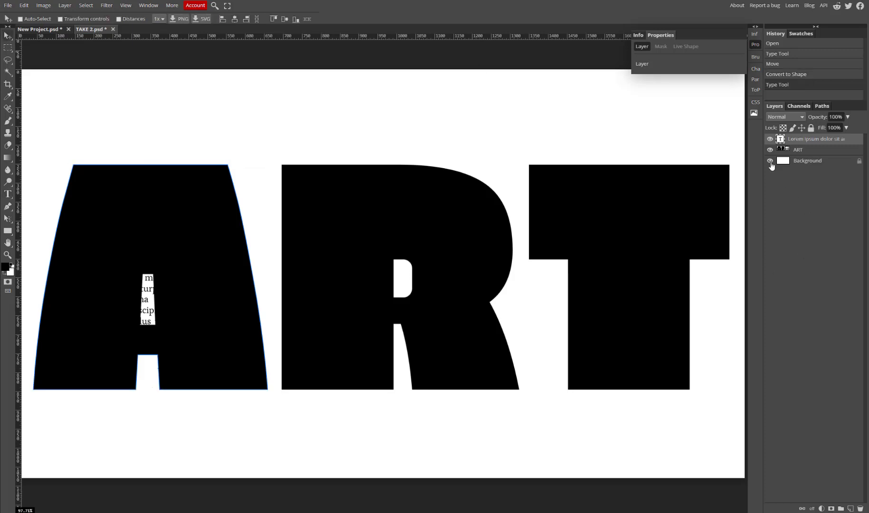
Select the ART shape layer and change its Color Fill from magenta to yellow.
left_click(771, 150)
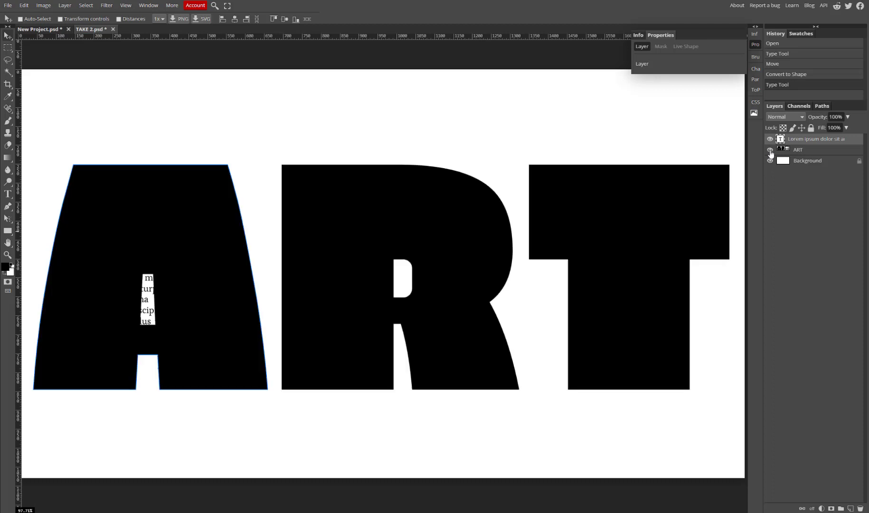
left_click(797, 150)
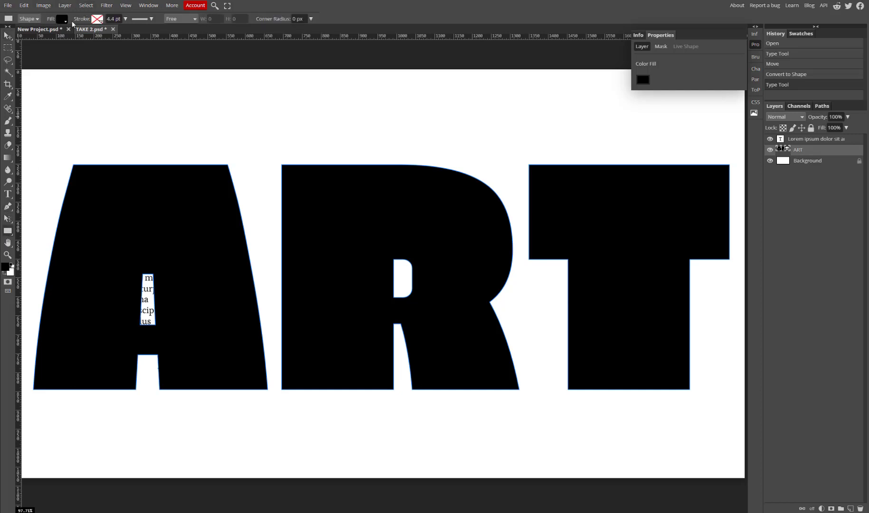
left_click(64, 18)
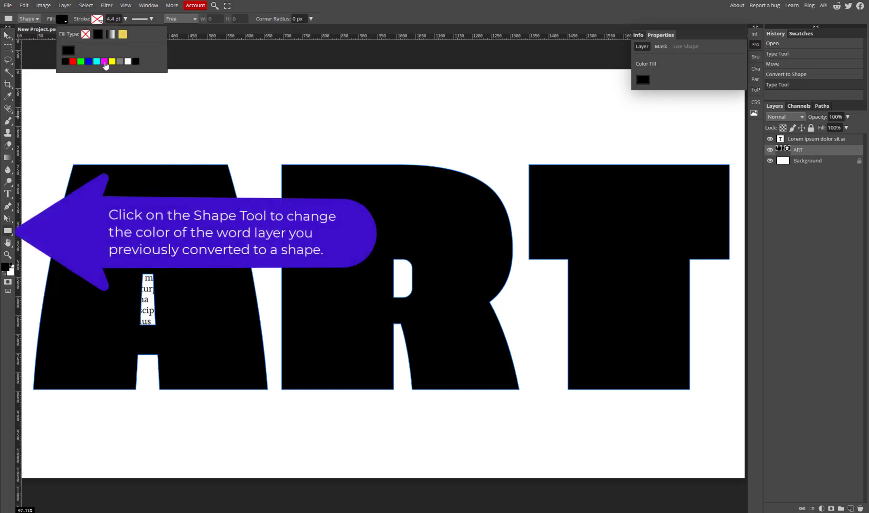
left_click(105, 62)
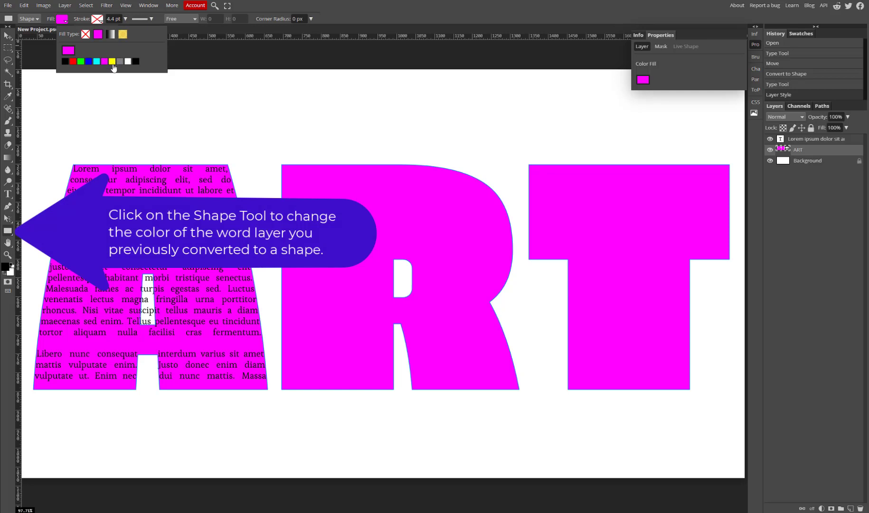
left_click(112, 61)
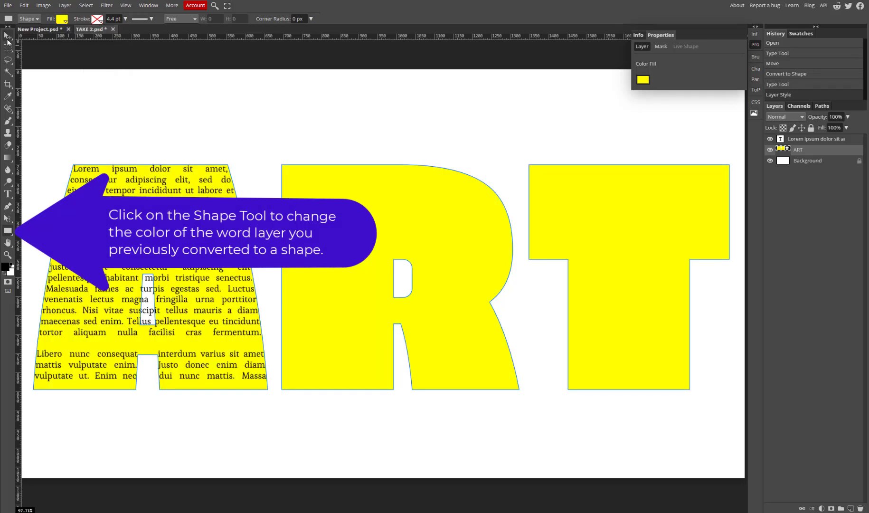
left_click(8, 34)
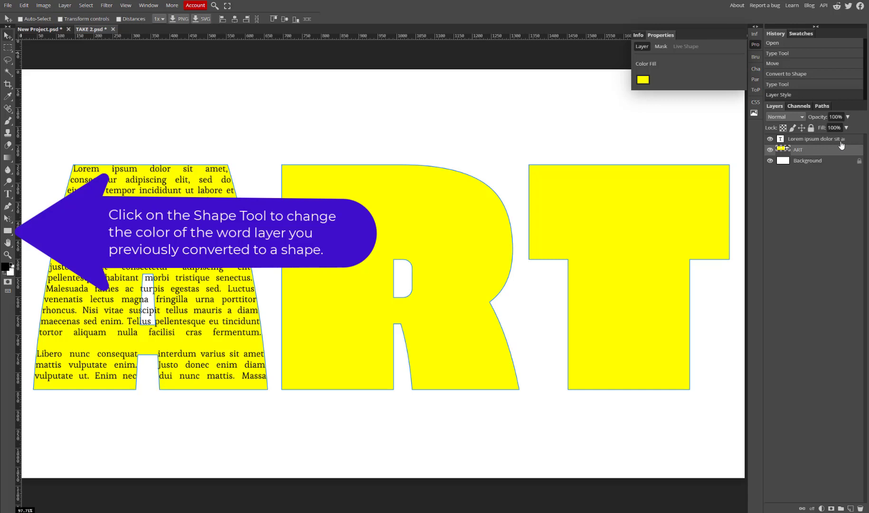
mouse_move(271, 311)
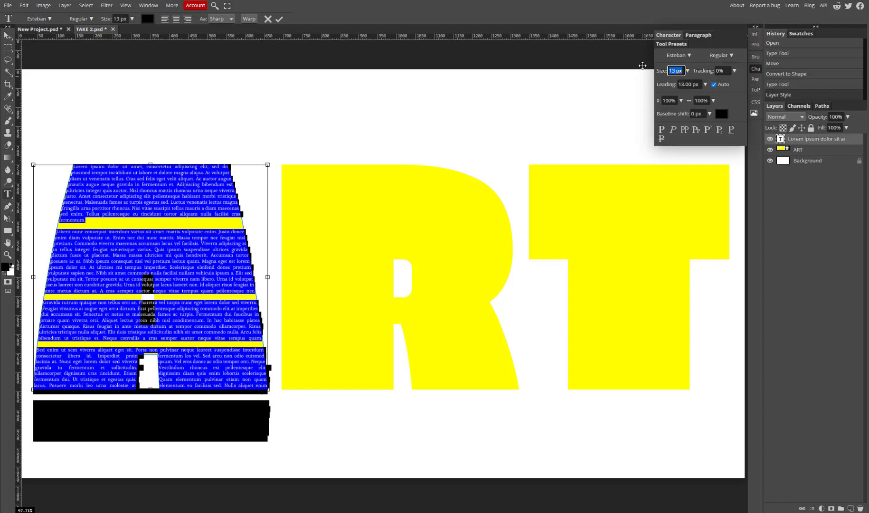
Resize the lorem ipsum text inside the A and set its paragraph alignment to Justify All.
type("15 px")
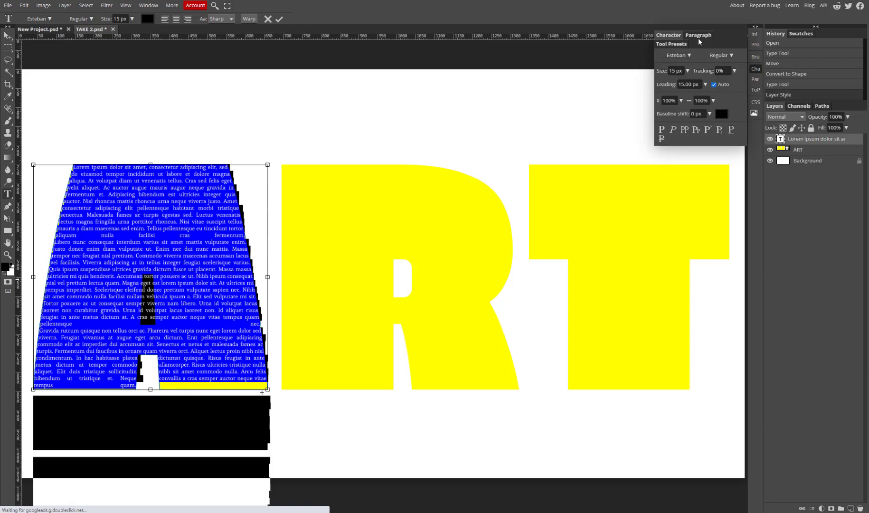
left_click(698, 36)
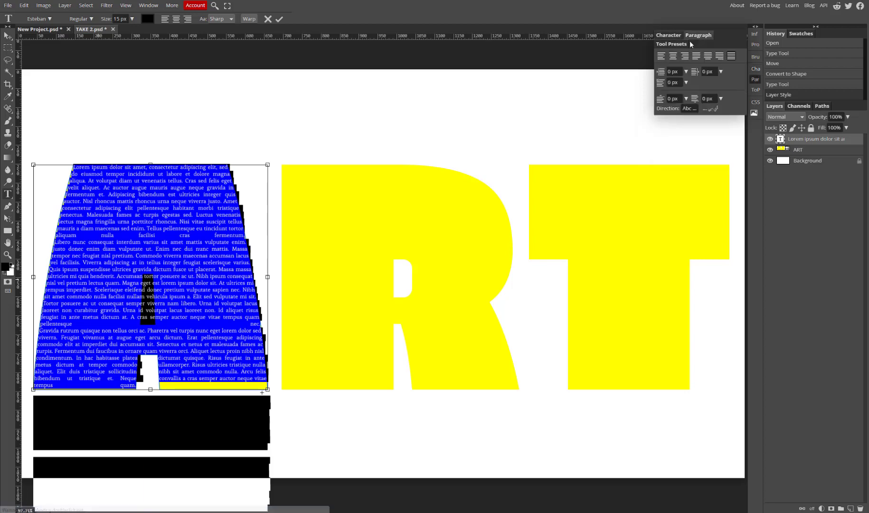
left_click(661, 55)
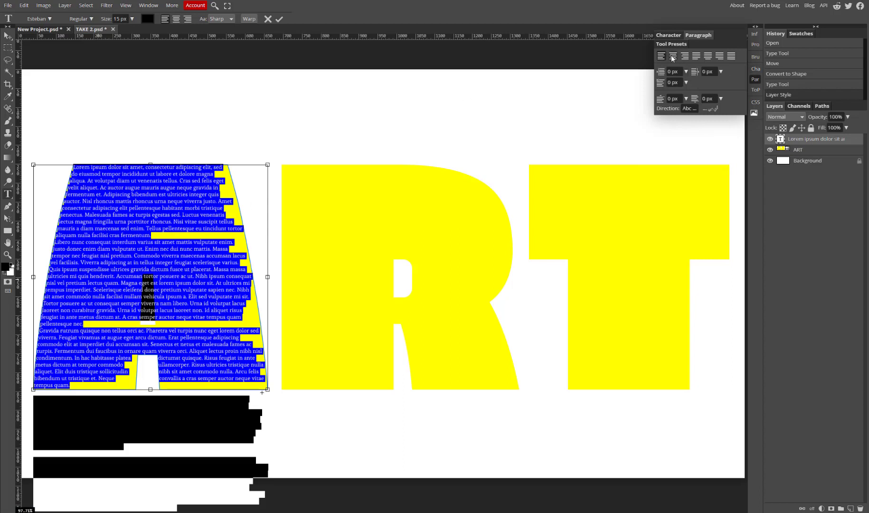
left_click(672, 55)
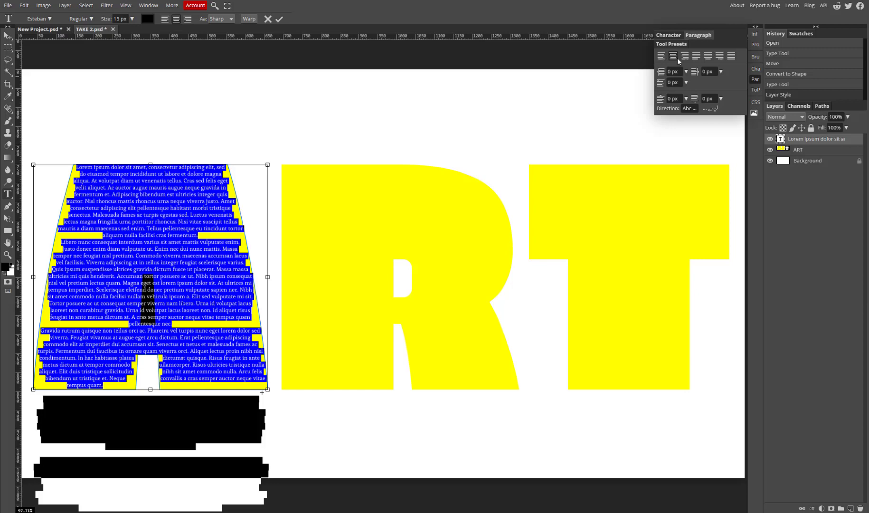
left_click(708, 55)
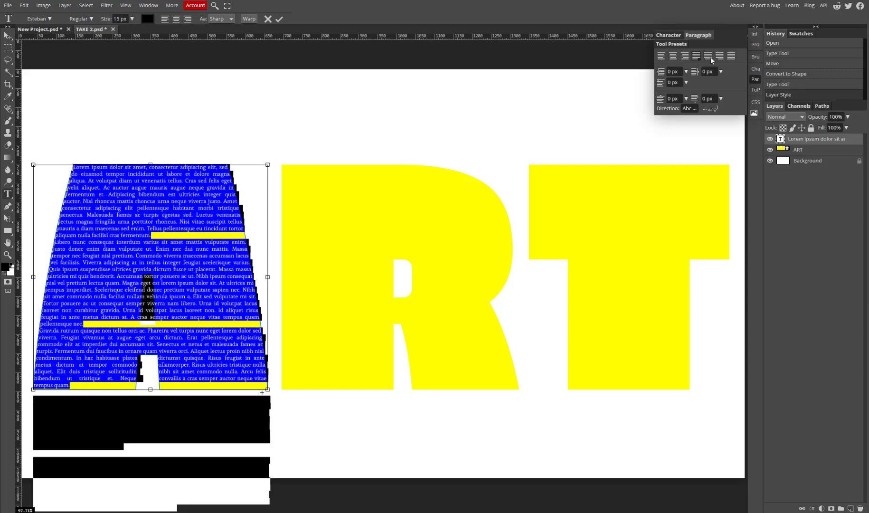
left_click(731, 55)
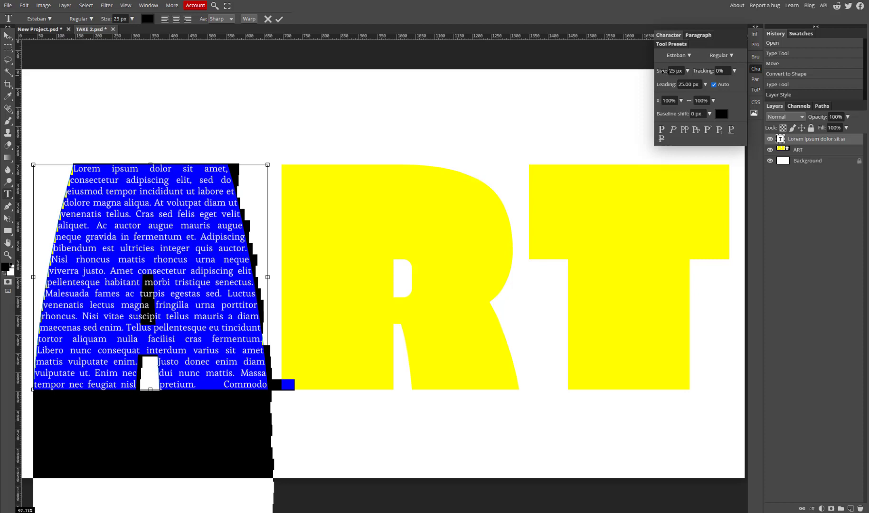
mouse_move(287, 223)
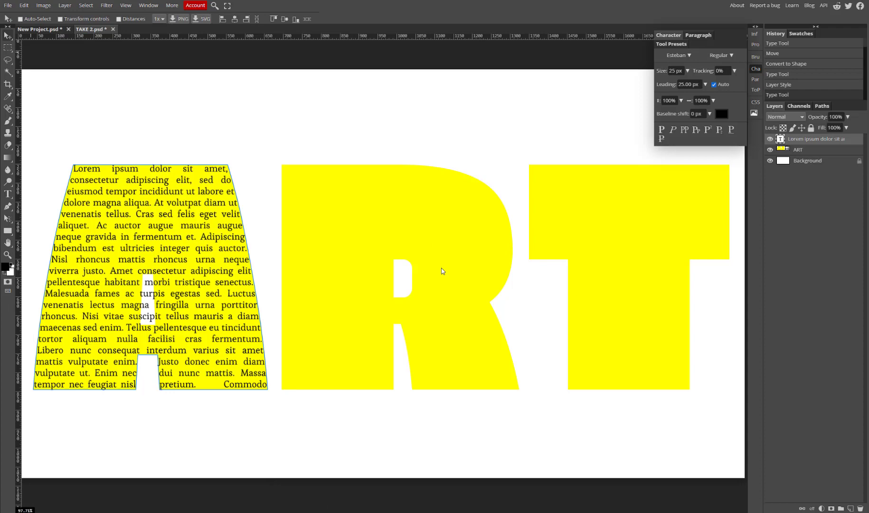
Fill the R and T paths with lorem ipsum via the Type tool and add a new Color Fill adjustment layer.
left_click(798, 150)
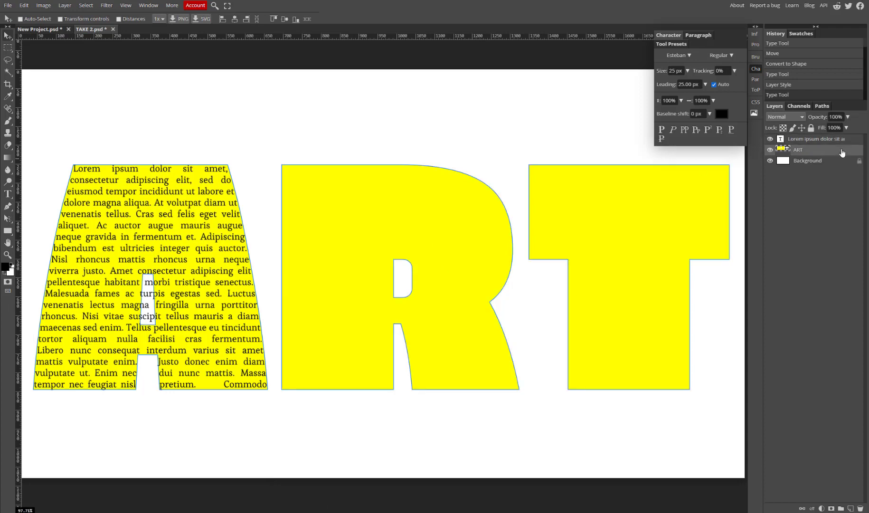
left_click(8, 195)
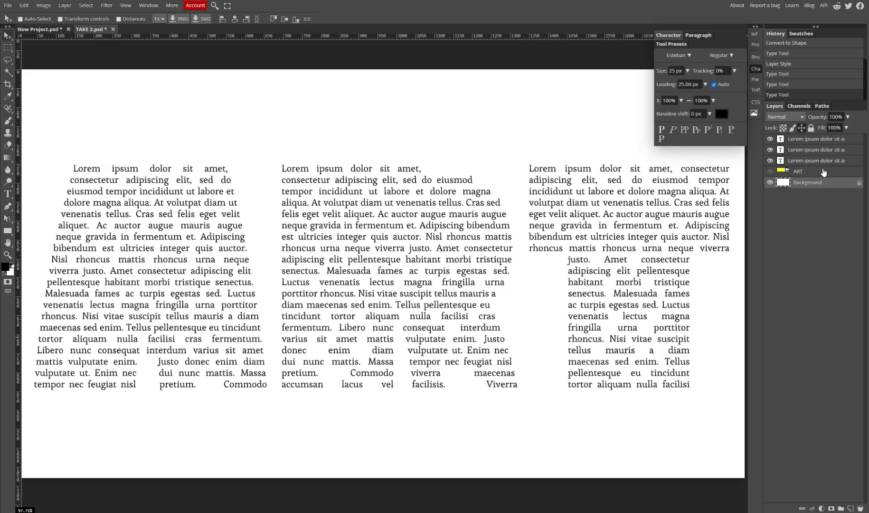
left_click(825, 509)
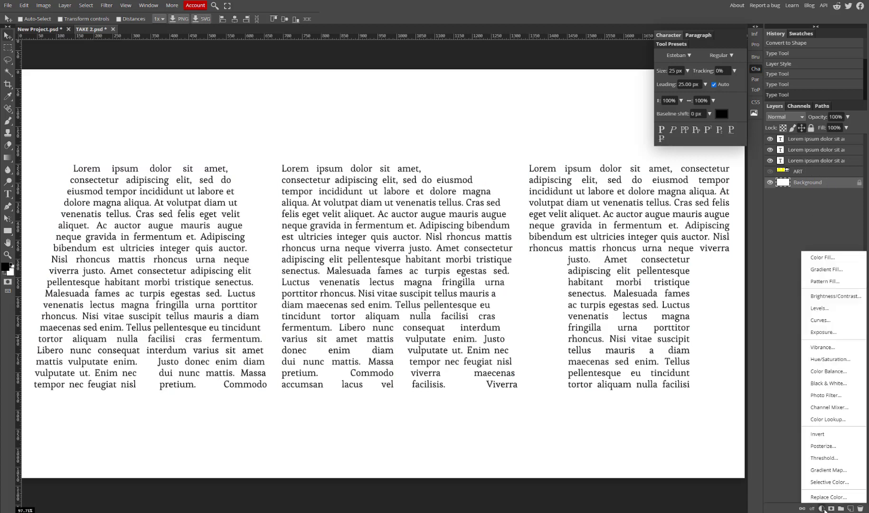
left_click(823, 257)
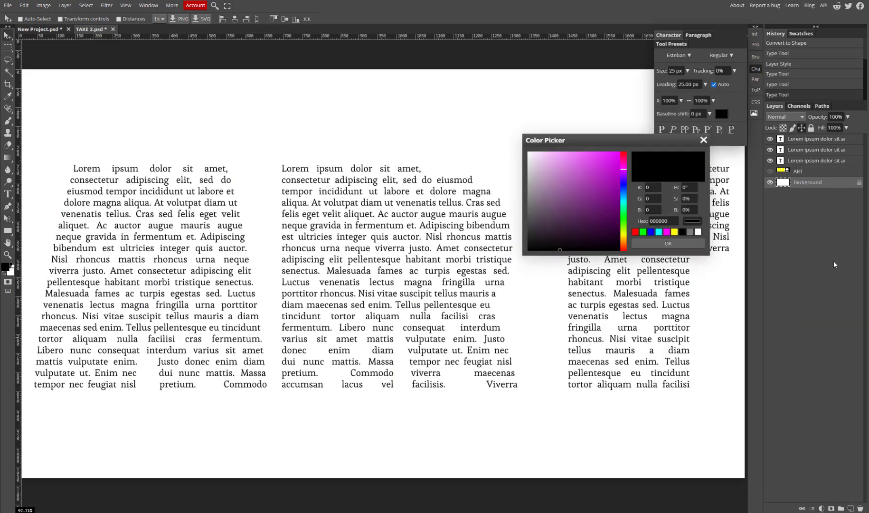
Choose a light warm pink (about #f791d2) for the colour fill layer and confirm it.
left_click(589, 161)
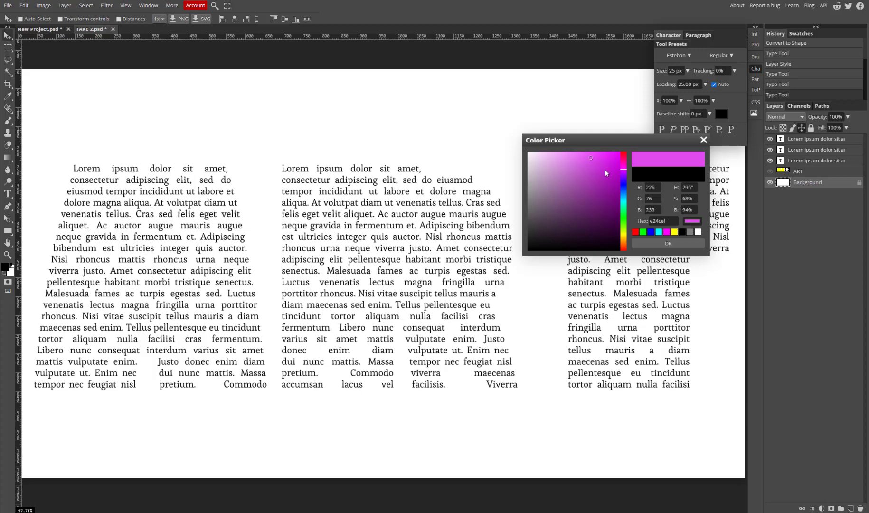
mouse_move(587, 155)
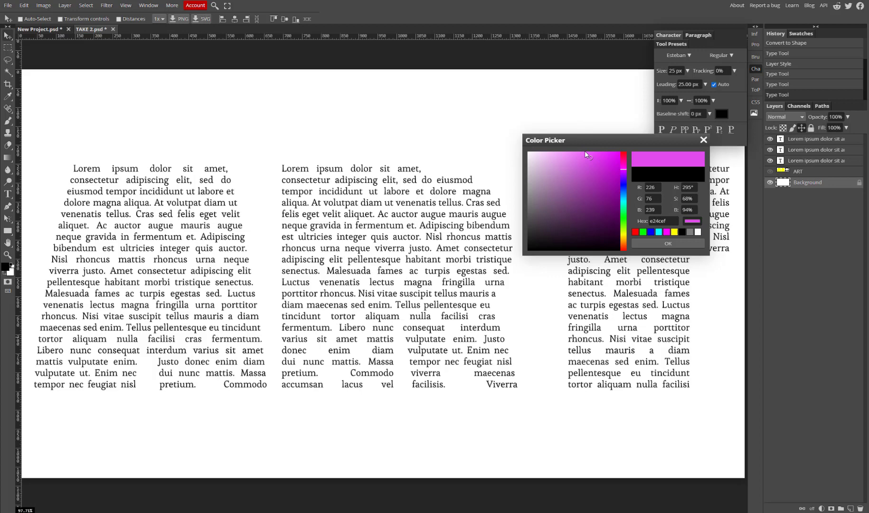
left_click(582, 156)
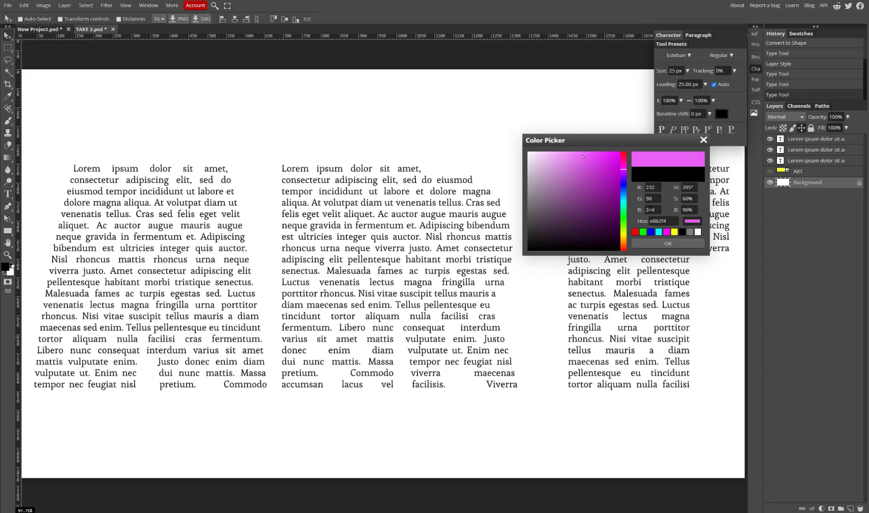
left_click(667, 247)
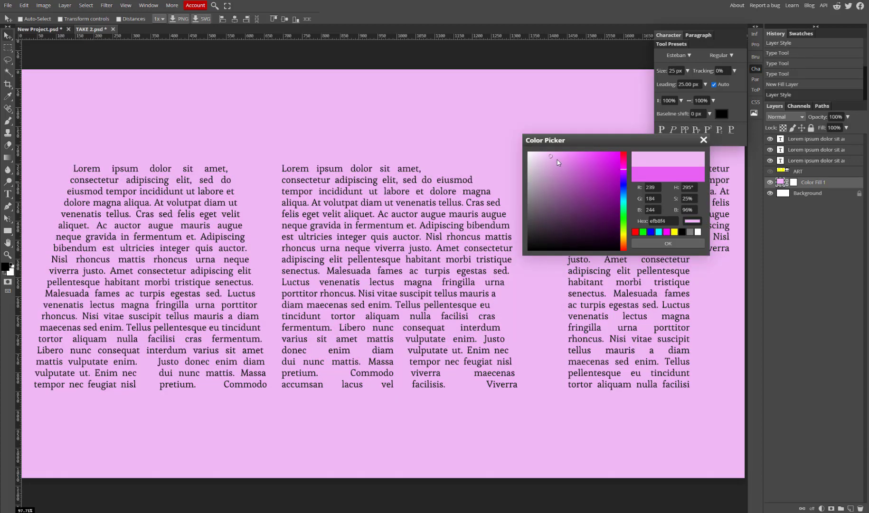
left_click(563, 163)
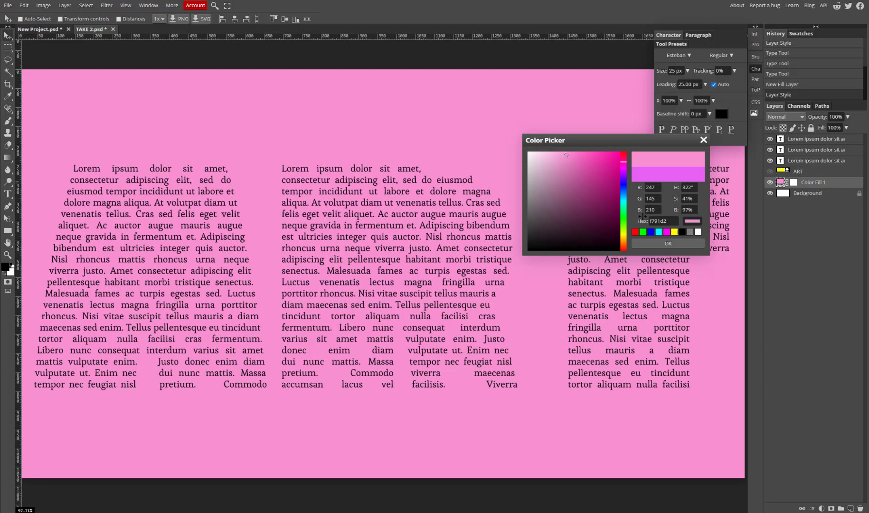
left_click(667, 243)
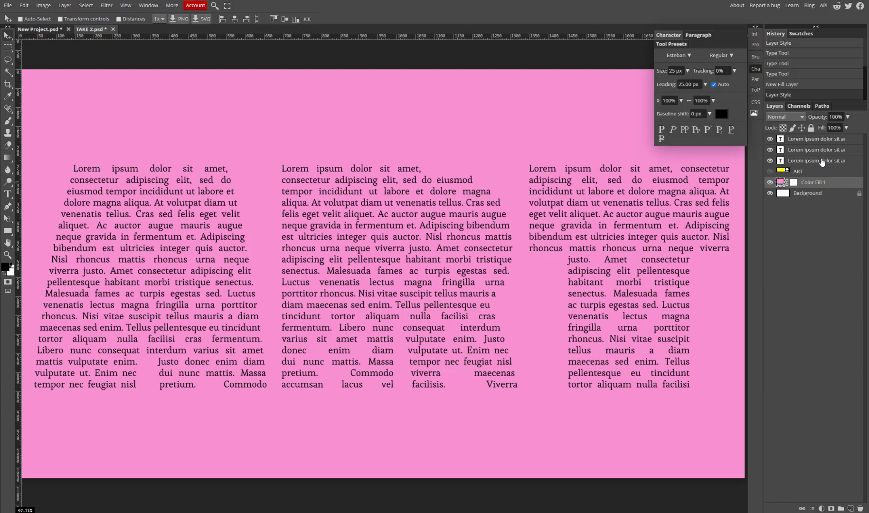
left_click(815, 150)
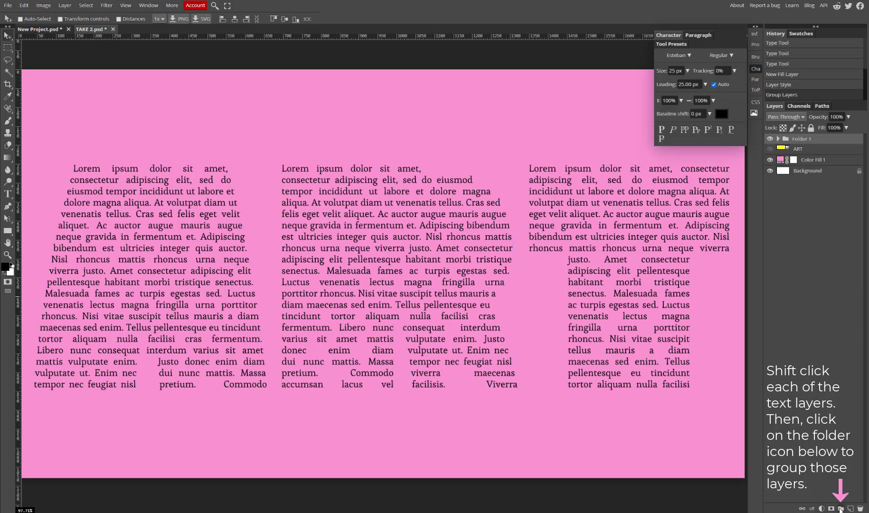
Bring up Layer Style for the grouped text folder and view its Color Overlay settings.
double_click(798, 139)
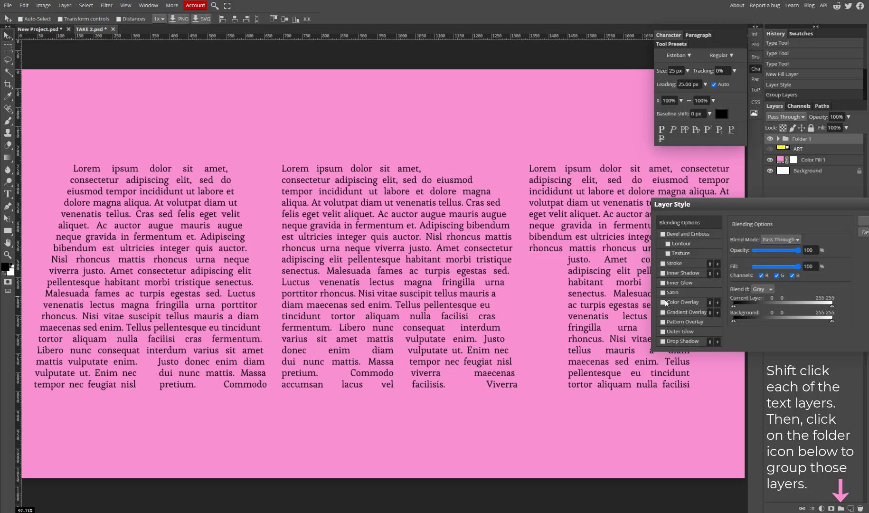
left_click(663, 302)
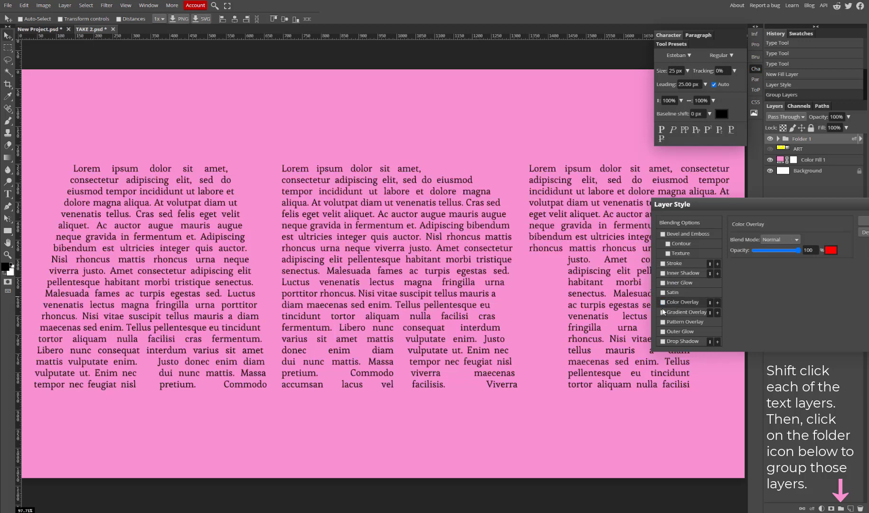
Apply a colourful gradient overlay to the text folder and set its scale to 199%.
left_click(686, 311)
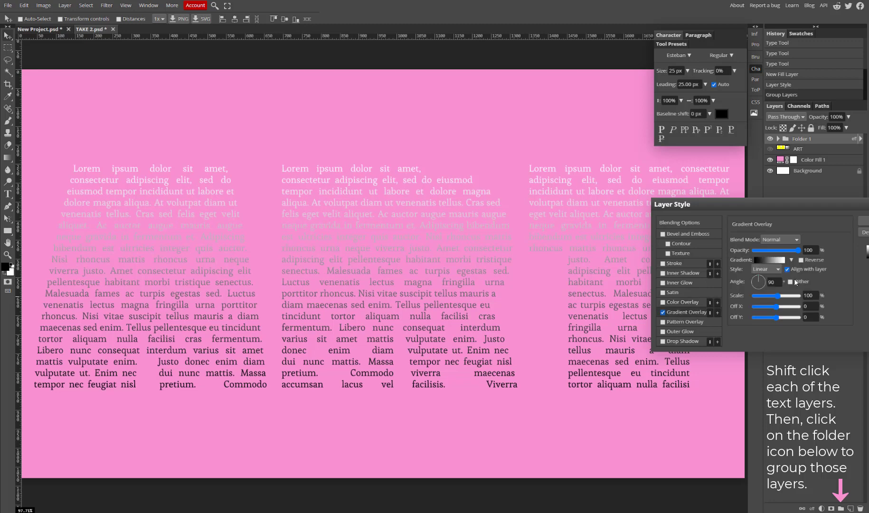
left_click(791, 259)
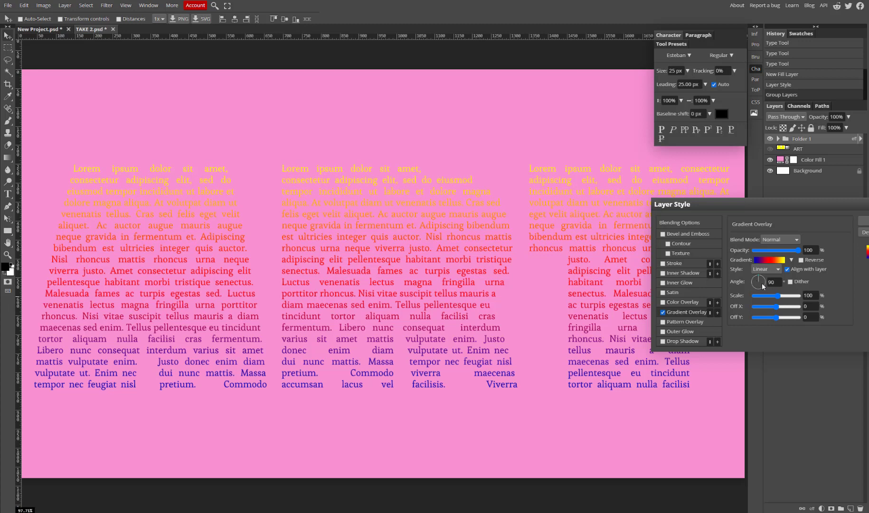
left_click_drag(775, 295, 799, 295)
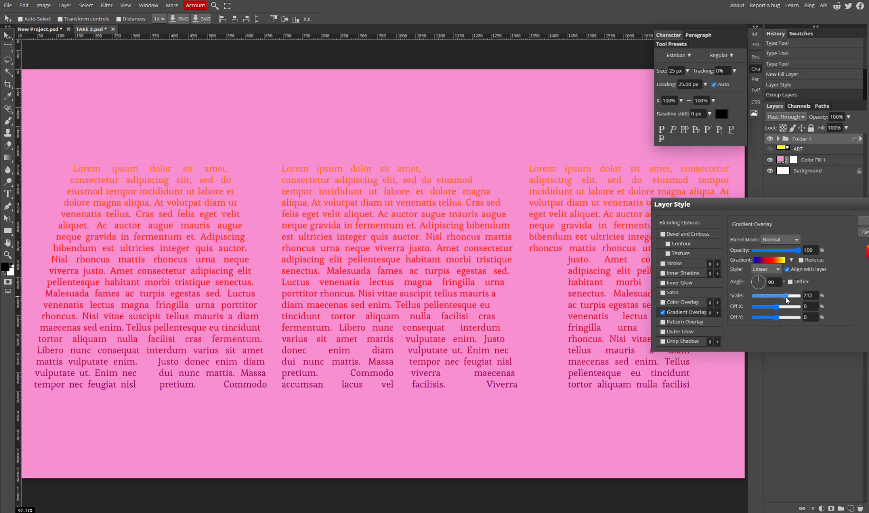
left_click_drag(791, 295, 785, 296)
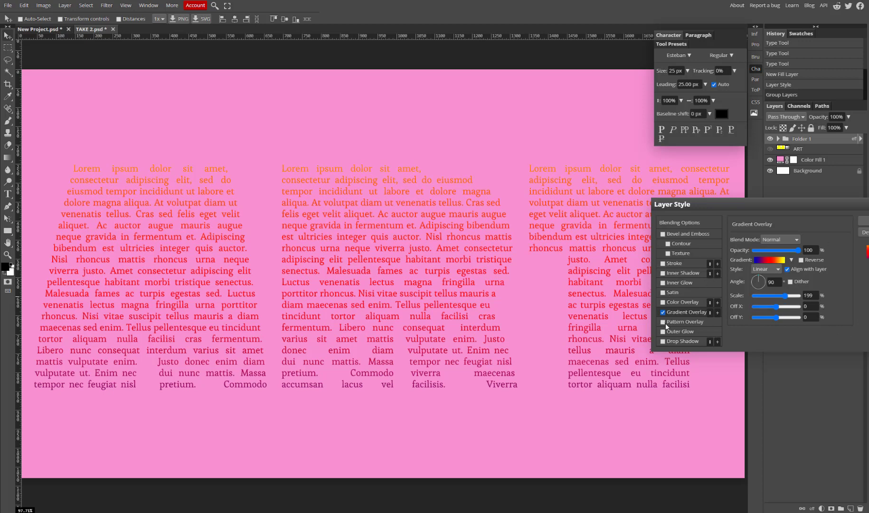
Enable Drop Shadow and swing its angle to 80° so it falls below the text.
left_click(684, 341)
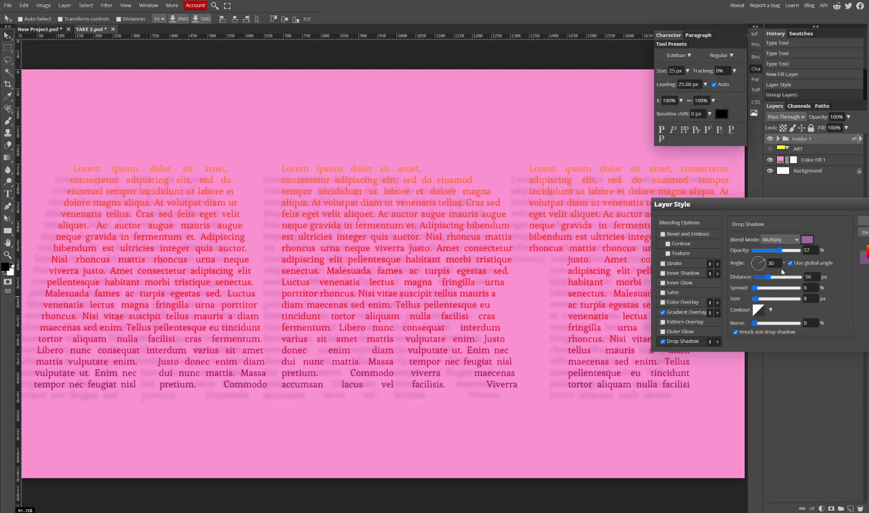
left_click_drag(764, 263, 761, 265)
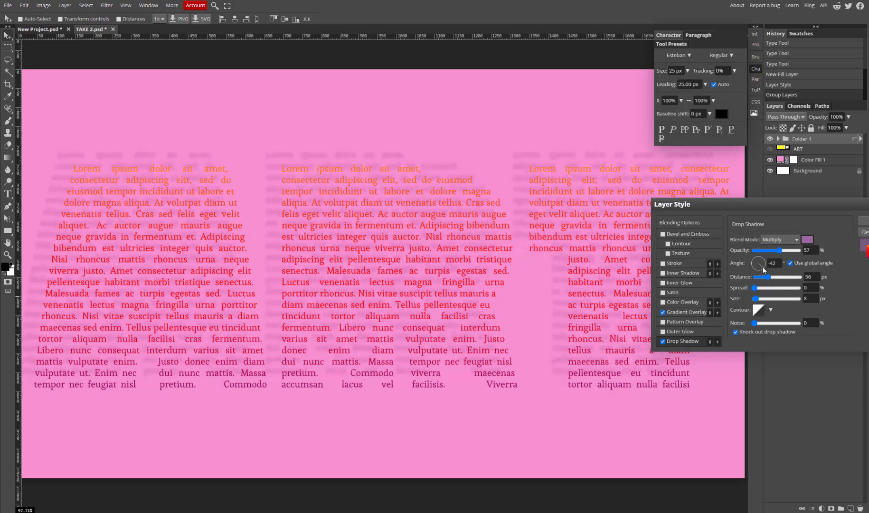
left_click_drag(764, 263, 757, 265)
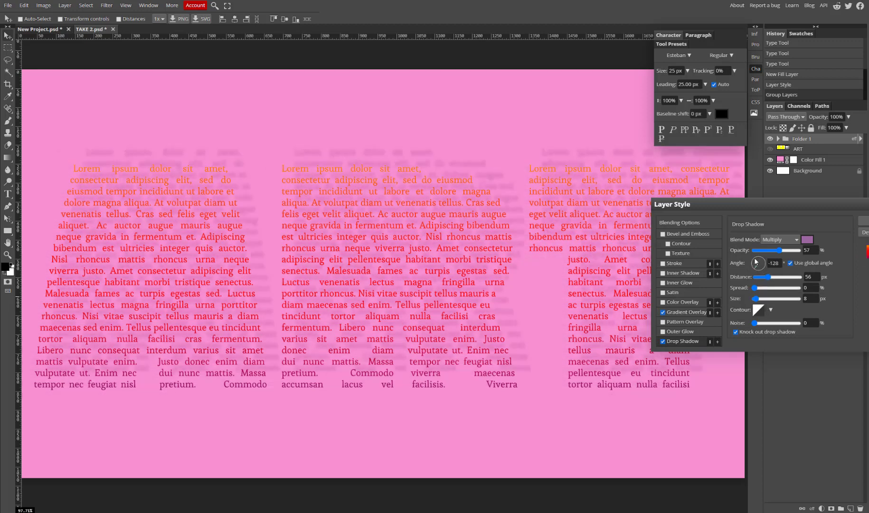
left_click_drag(759, 263, 759, 258)
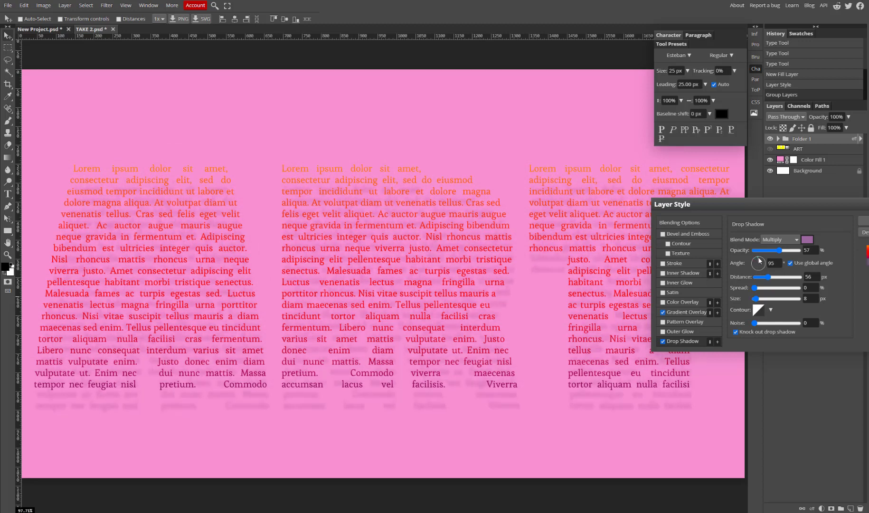
left_click_drag(762, 263, 761, 261)
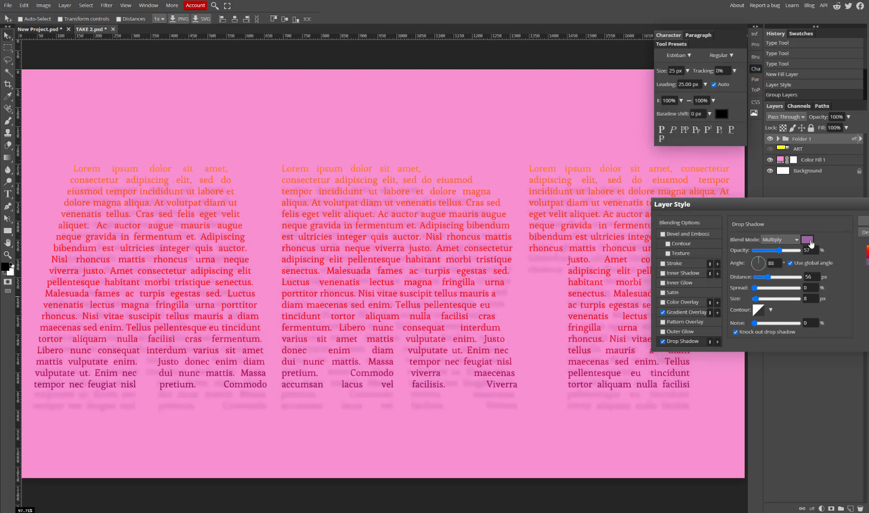
Set the shadow colour to a darker dusky pink-purple.
left_click(808, 240)
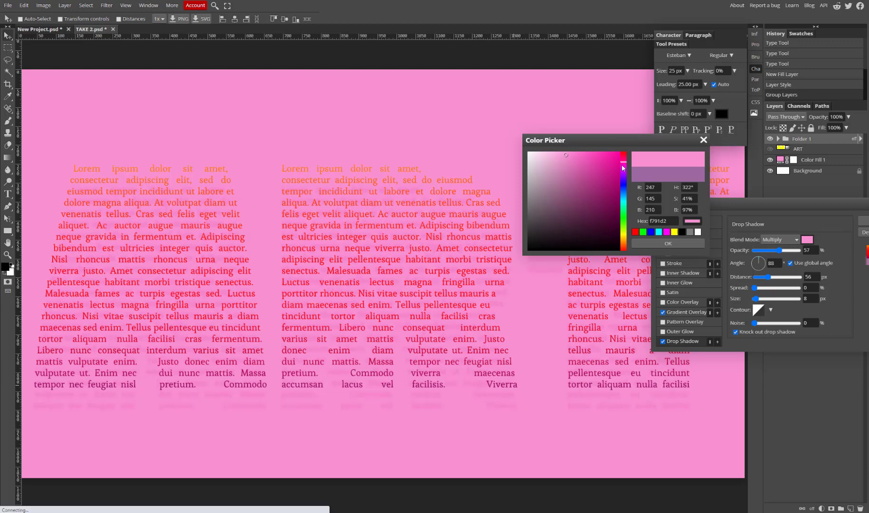
left_click(572, 172)
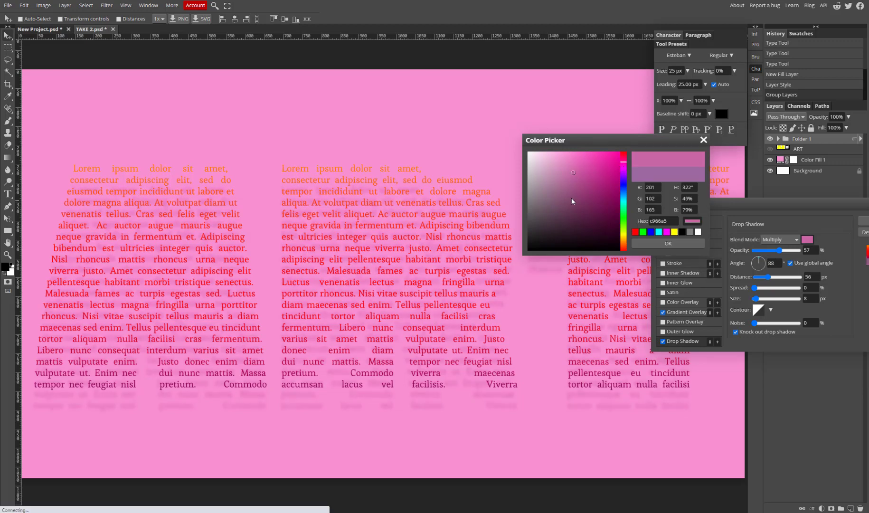
left_click(570, 197)
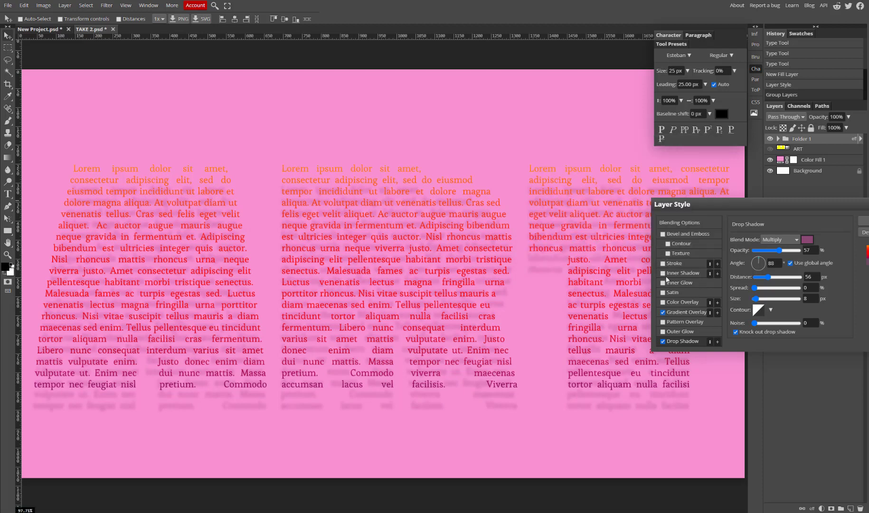
Enable a 1 px outside Stroke on the letterforms and bring up its colour choices.
left_click(663, 263)
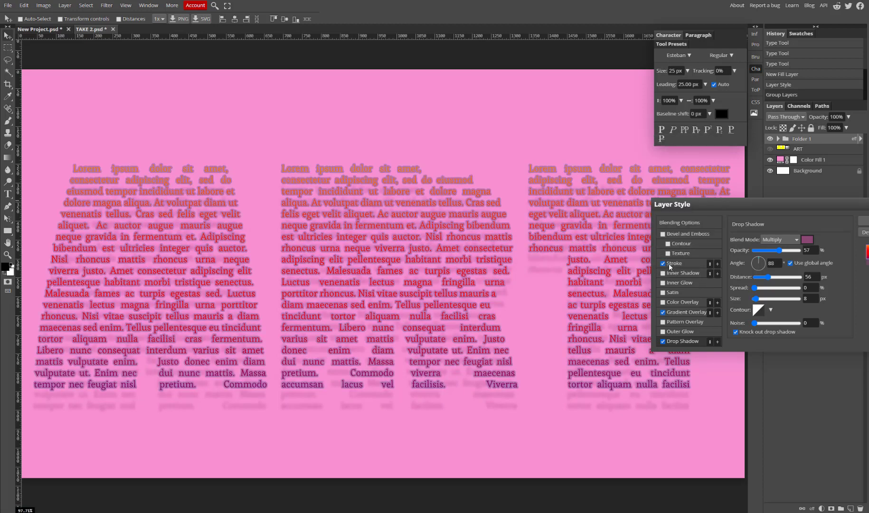
left_click(674, 263)
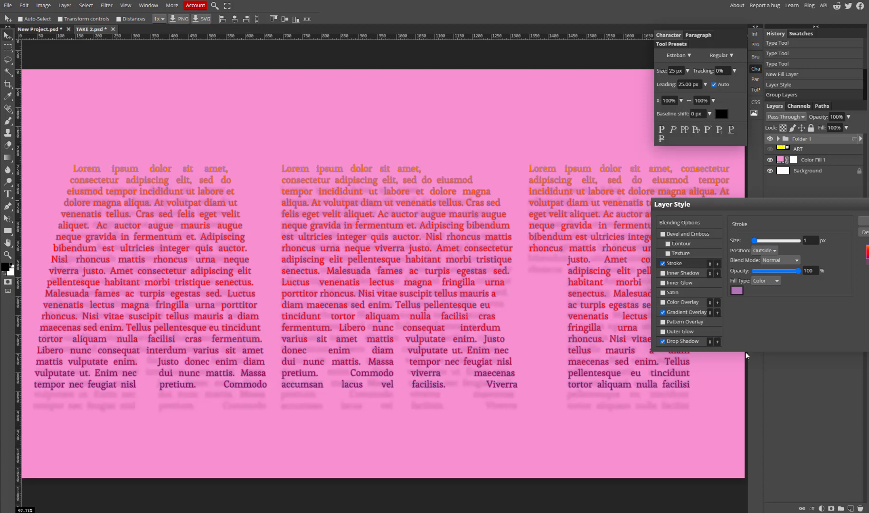
mouse_move(741, 304)
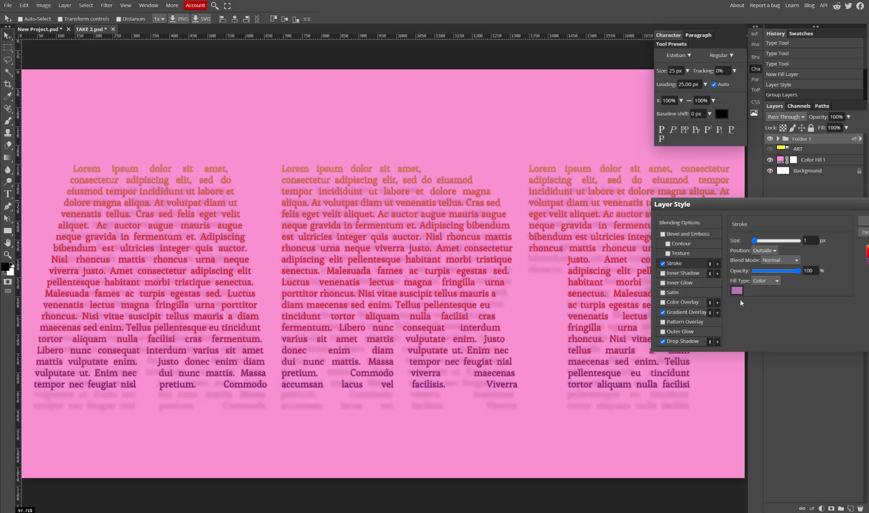
left_click(735, 290)
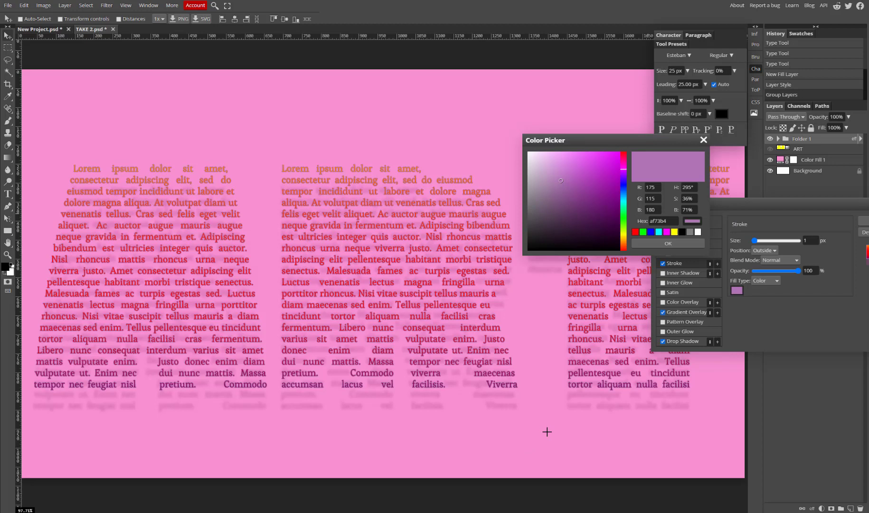
Choose a deep pink for the stroke colour and confirm it.
left_click(571, 160)
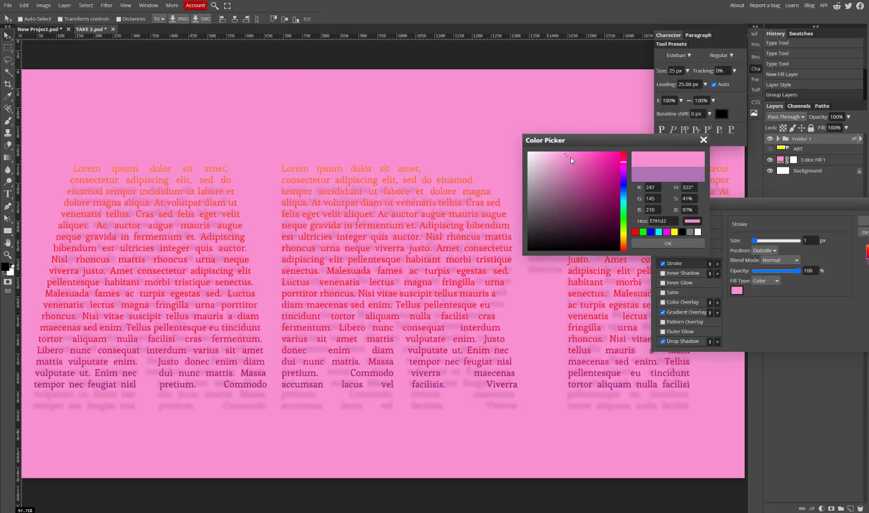
left_click(570, 186)
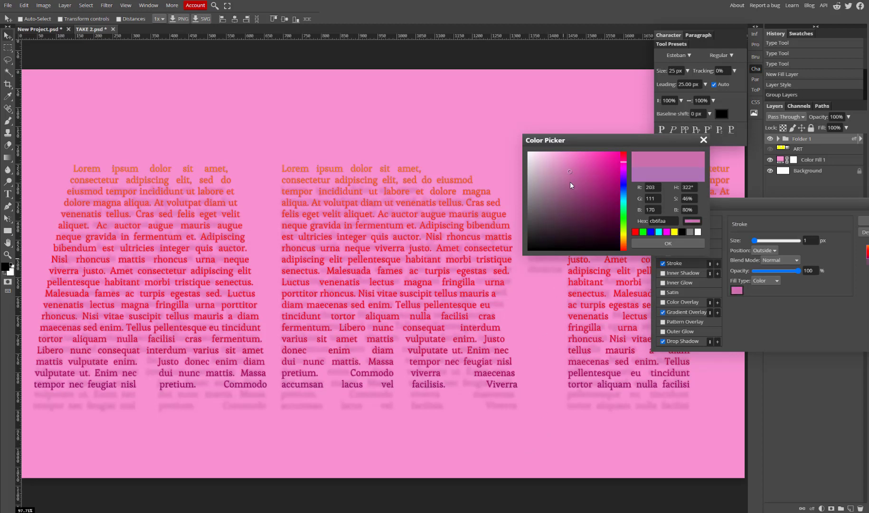
left_click(570, 182)
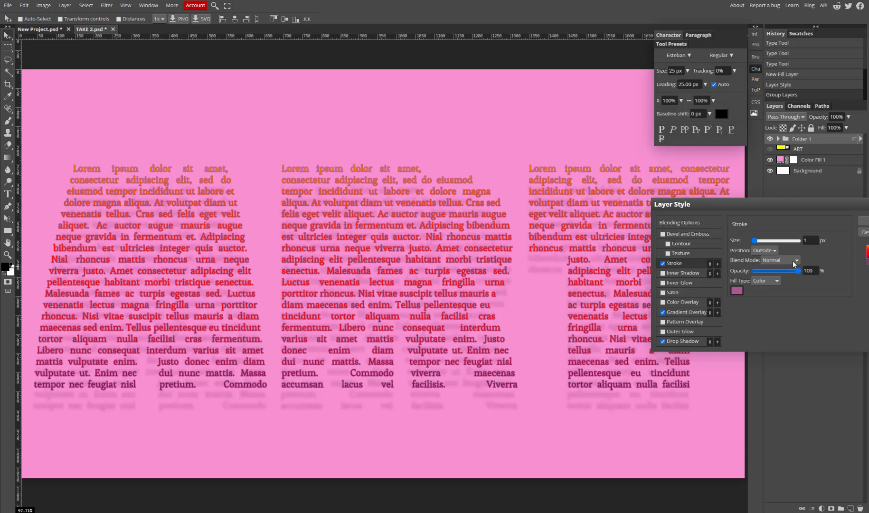
left_click(663, 311)
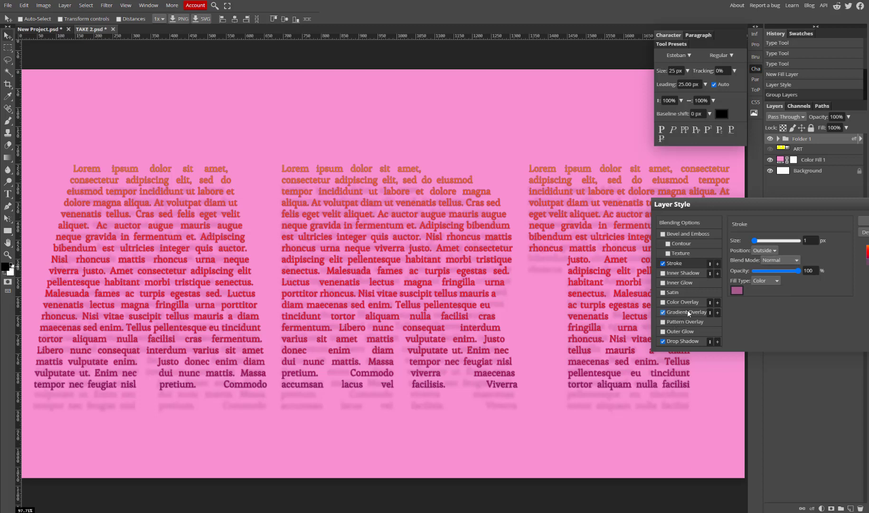
Lower the Gradient Overlay opacity to 79%, apply the styles and close the Character panel.
left_click(686, 312)
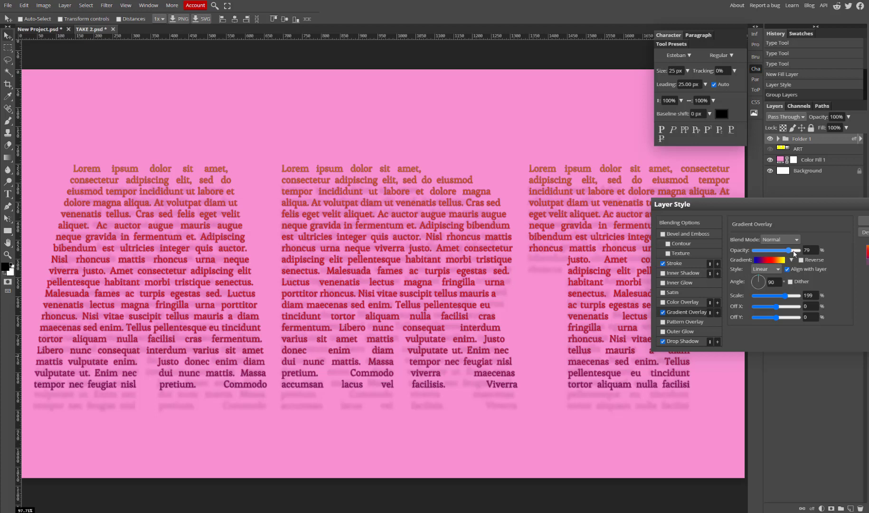
left_click_drag(779, 250, 791, 250)
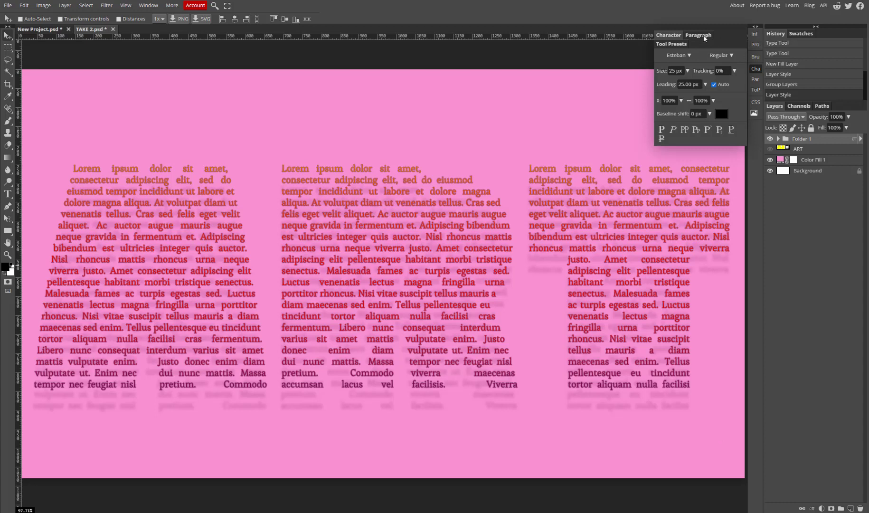
left_click(755, 68)
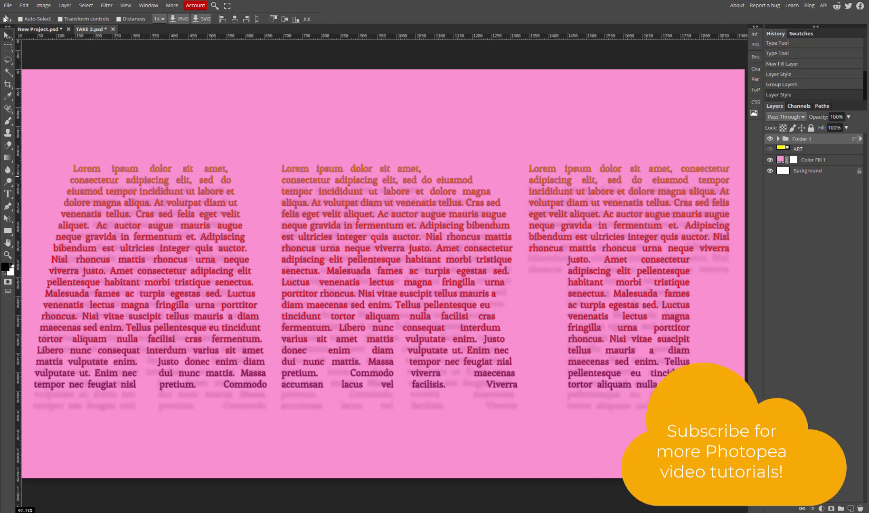
Start File > Export as > PNG to reach the Save for web dialog at 1920×1080.
left_click(7, 4)
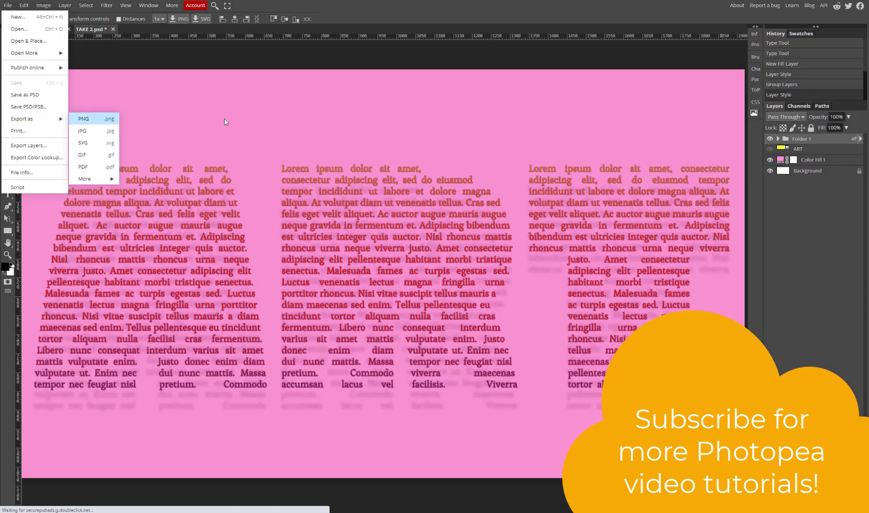
left_click(83, 118)
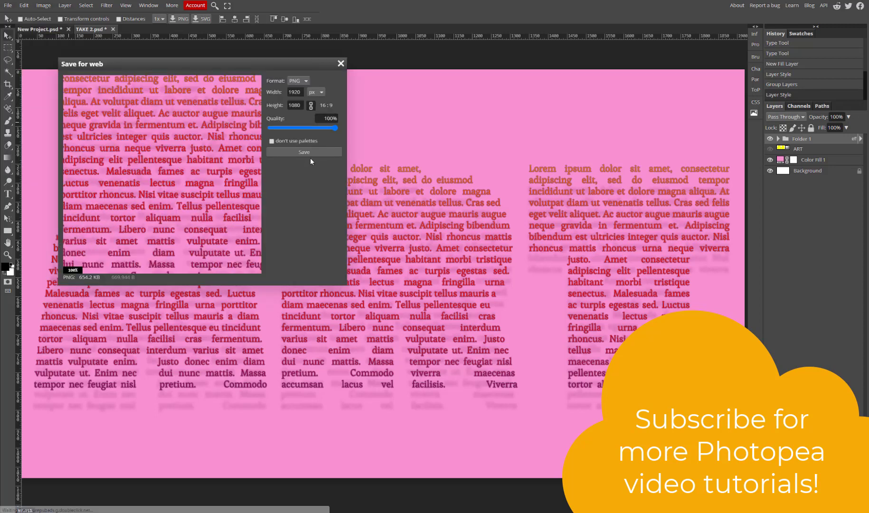